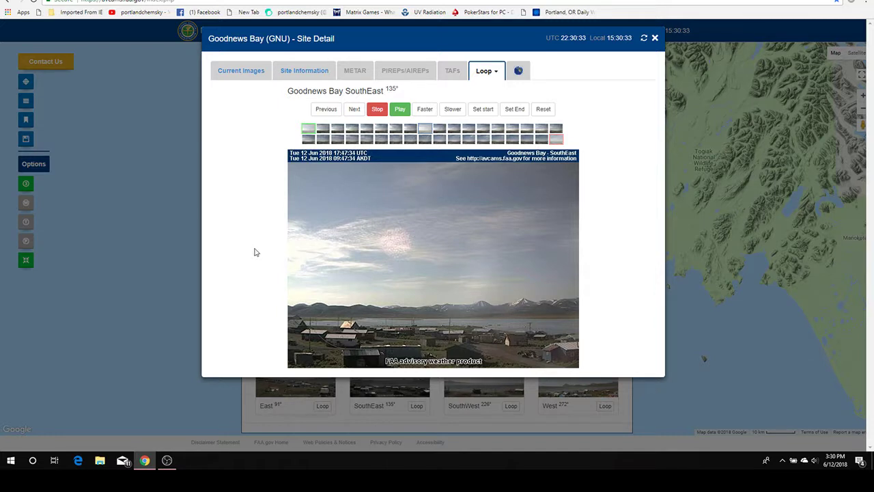
{"action": "mouse_move", "coordinate": [395, 219]}
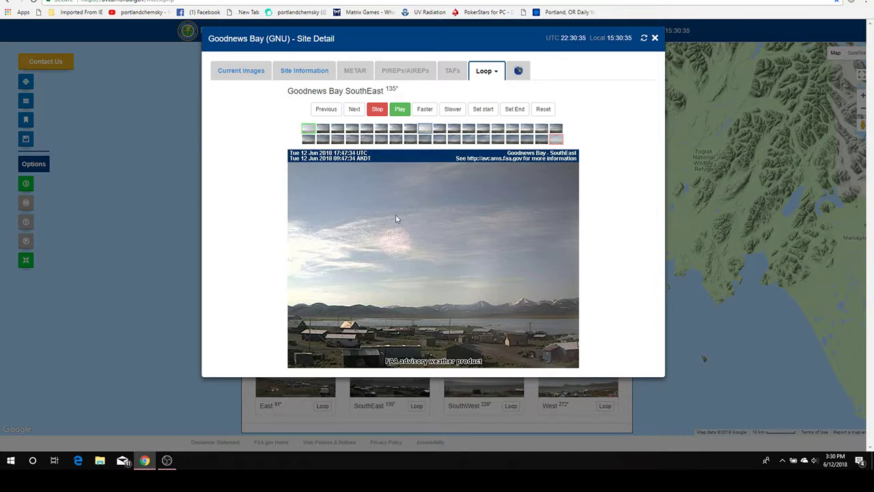
{"action": "mouse_move", "coordinate": [418, 268]}
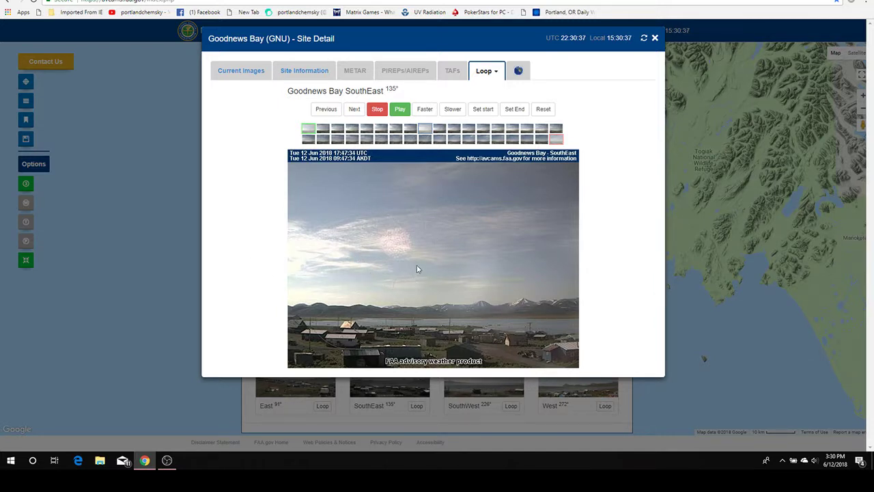
{"action": "mouse_move", "coordinate": [364, 267]}
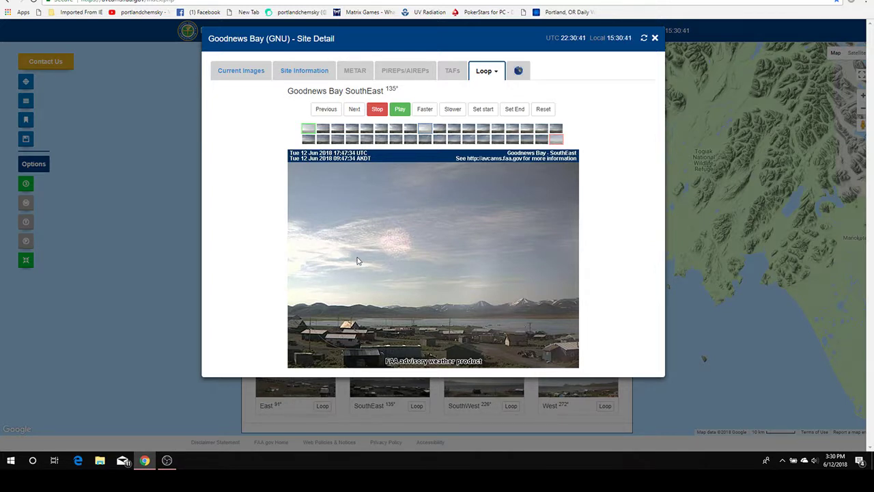
{"action": "mouse_move", "coordinate": [304, 372]}
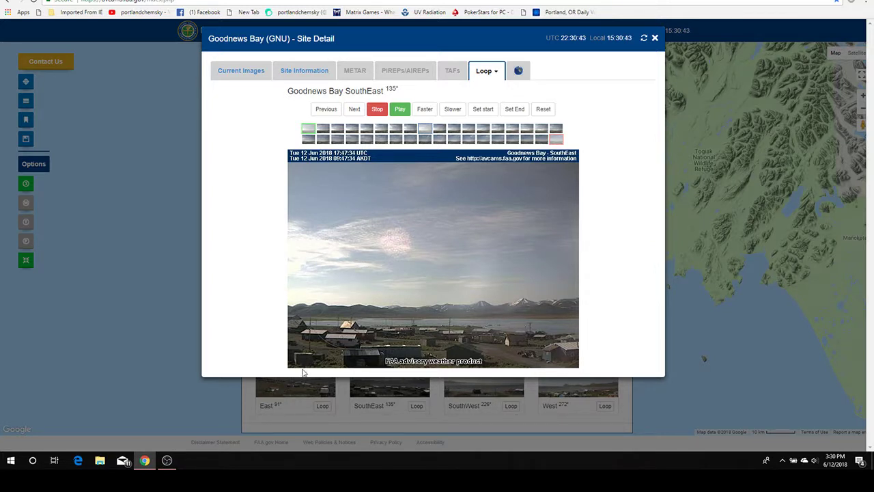
{"action": "mouse_move", "coordinate": [581, 257]}
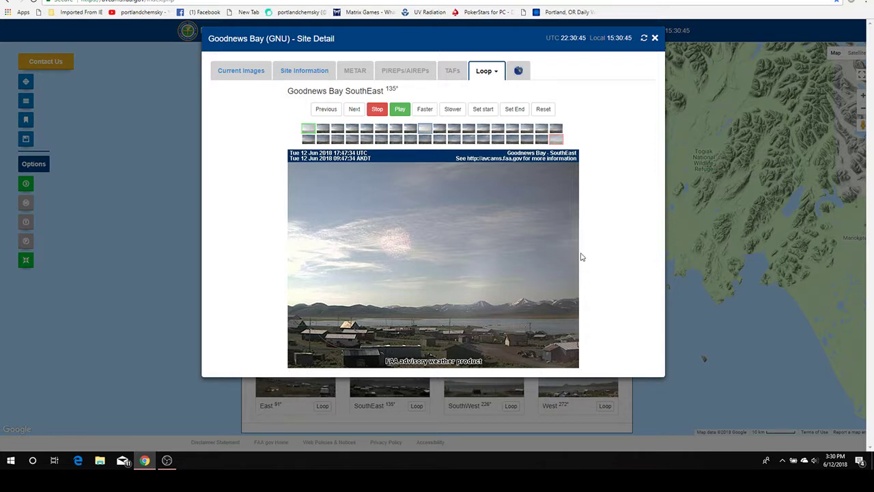
{"action": "mouse_move", "coordinate": [354, 196]}
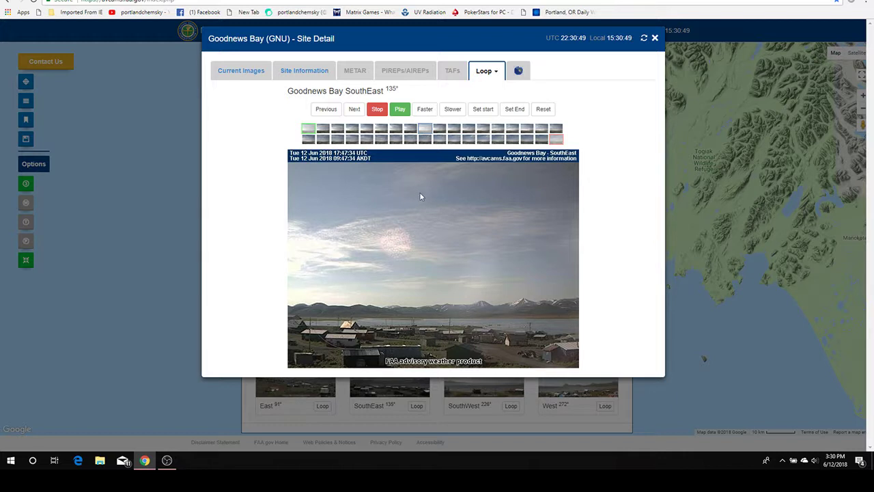
{"action": "mouse_move", "coordinate": [362, 284]}
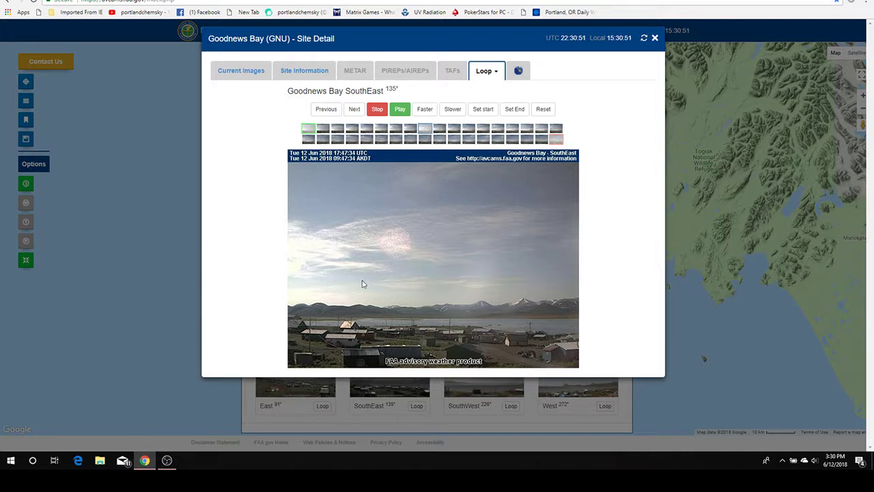
{"action": "mouse_move", "coordinate": [544, 220]}
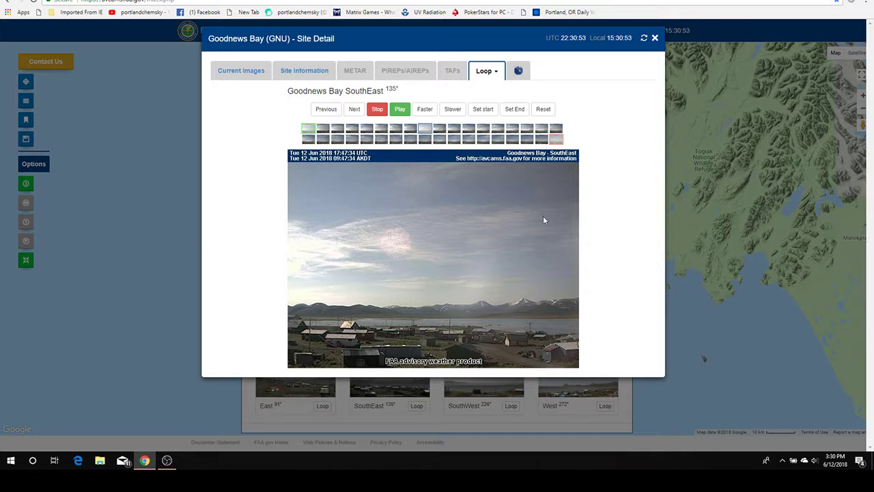
{"action": "mouse_move", "coordinate": [321, 232]}
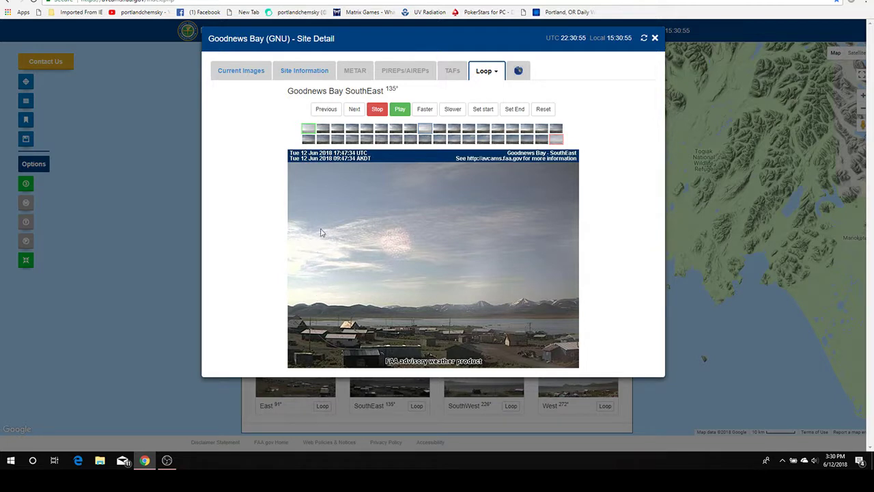
{"action": "mouse_move", "coordinate": [331, 166]}
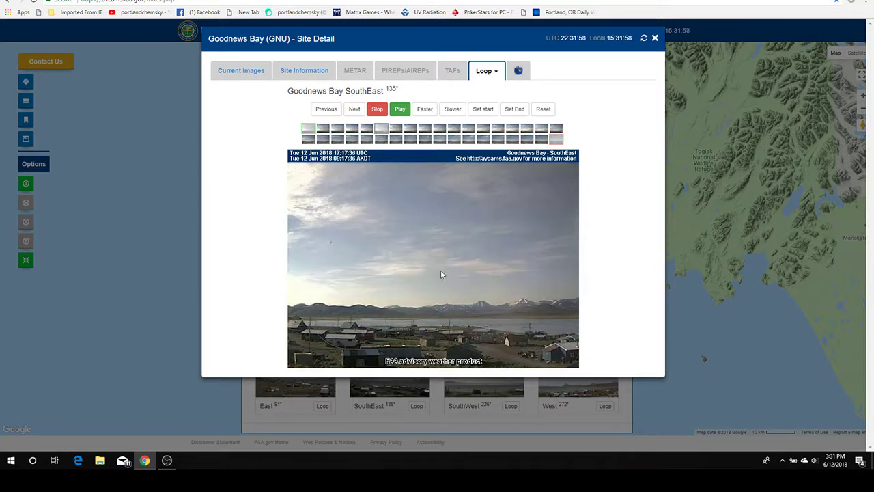
{"action": "mouse_move", "coordinate": [715, 379]}
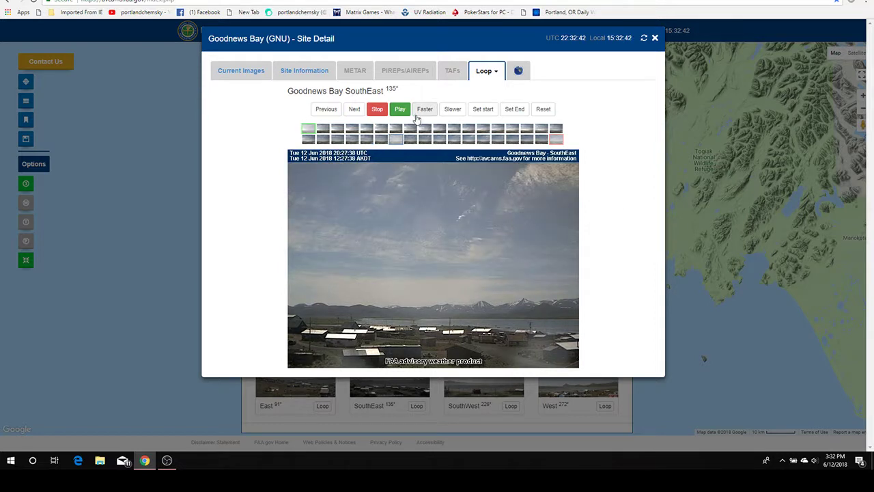
Speed up the loop, pick a thumbnail frame, and play the Goodnews Bay SouthEast image loop
{"action": "left_click", "coordinate": [399, 108]}
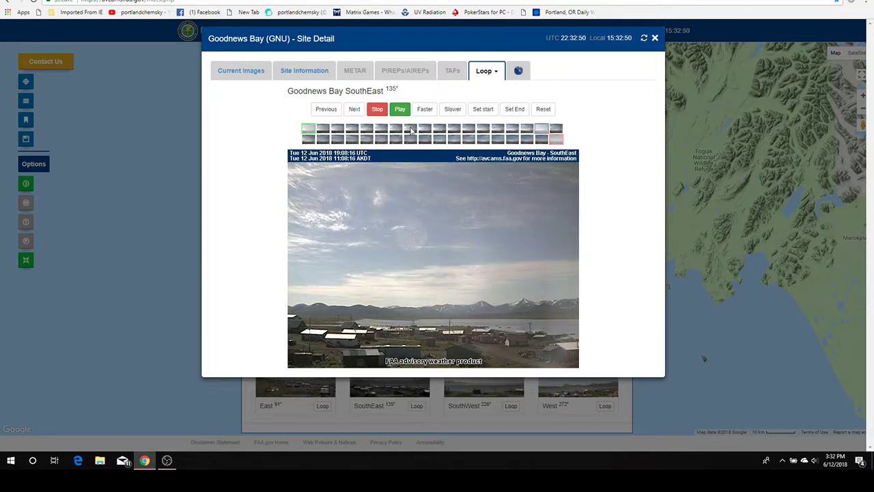
{"action": "left_click", "coordinate": [399, 109]}
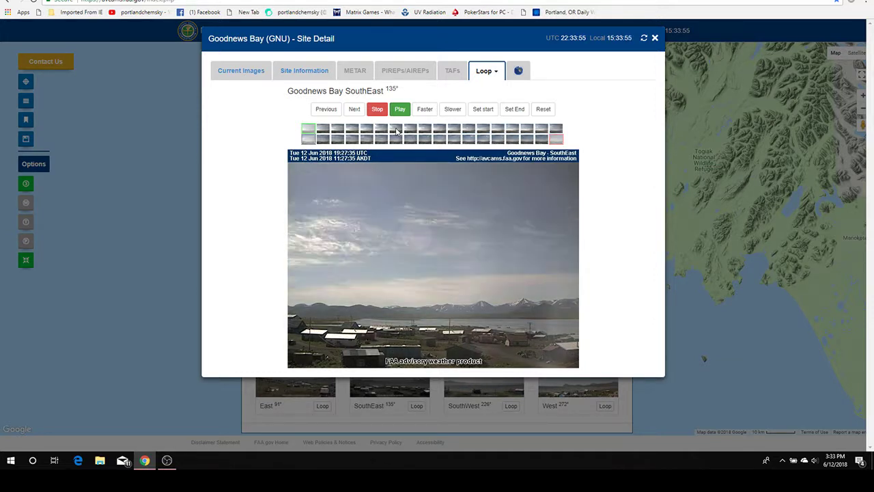
{"action": "left_click", "coordinate": [399, 109]}
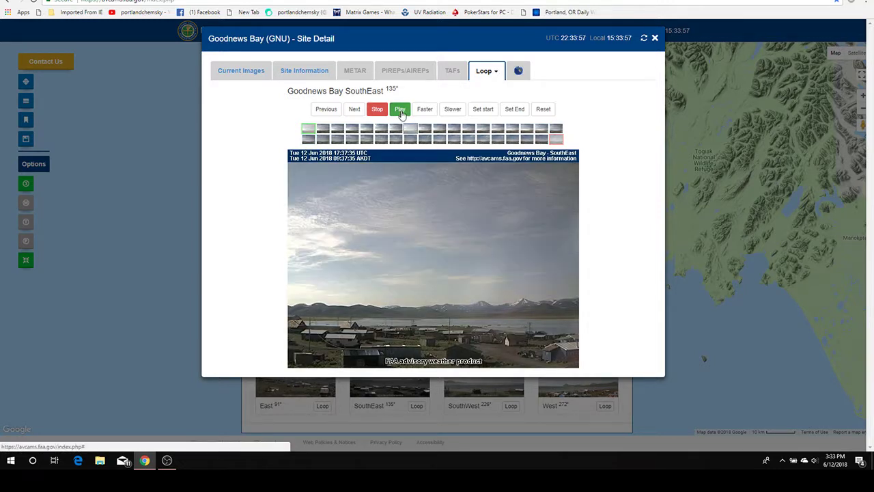